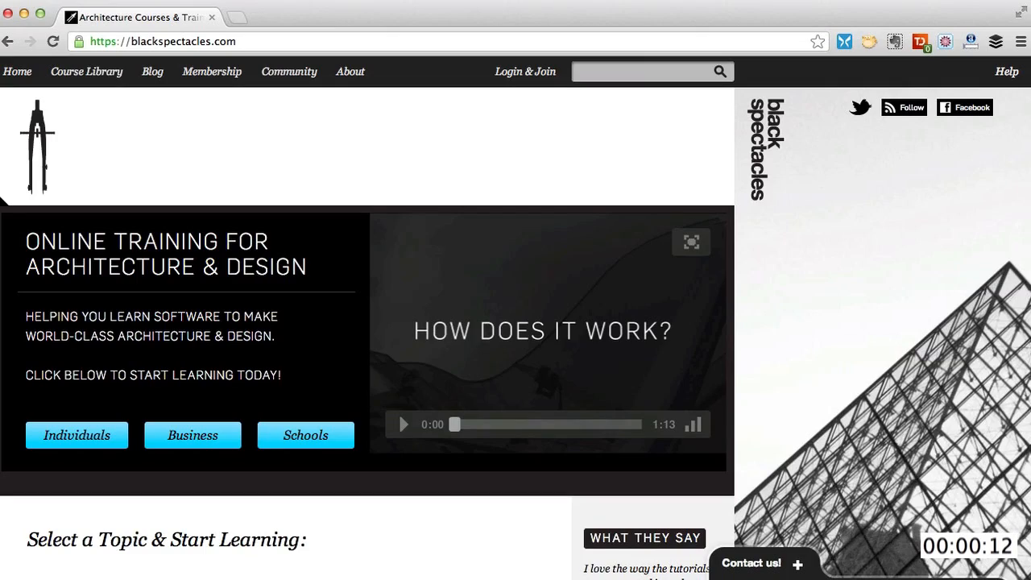
Step: Scroll the blackspectacles homepage and choose Photoshop under Software topics
scroll("down", 3)
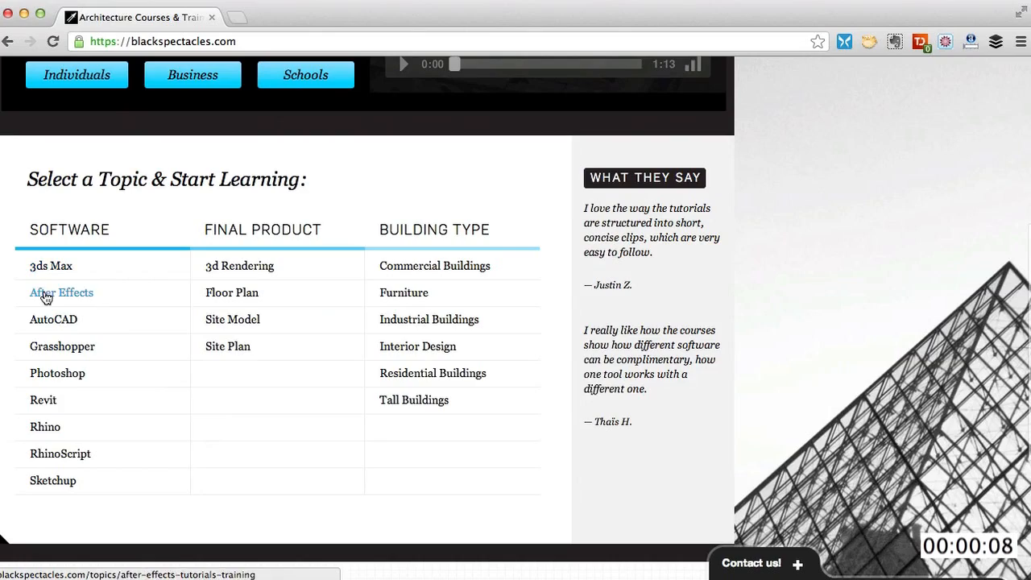
left_click(57, 373)
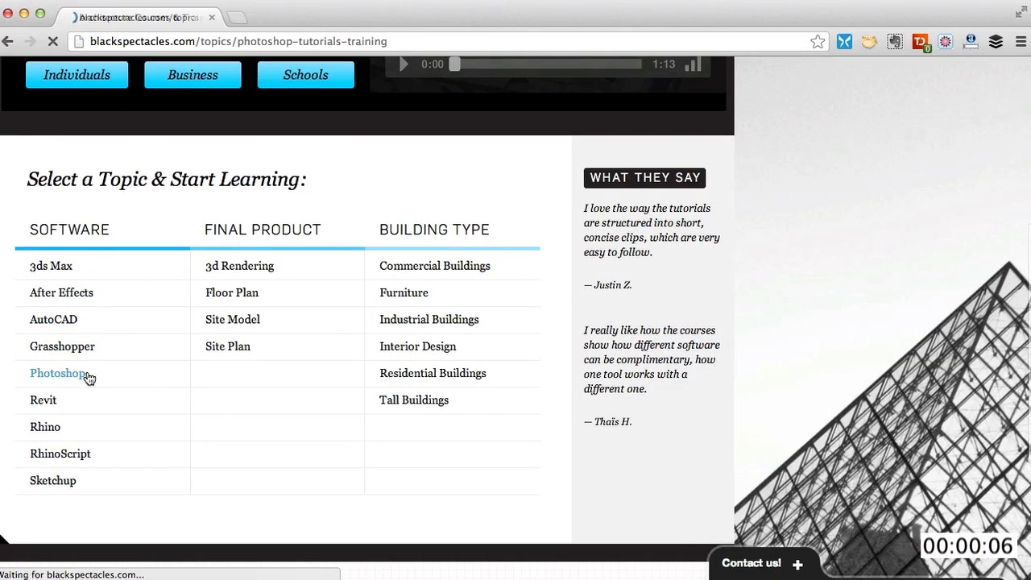
left_click(56, 373)
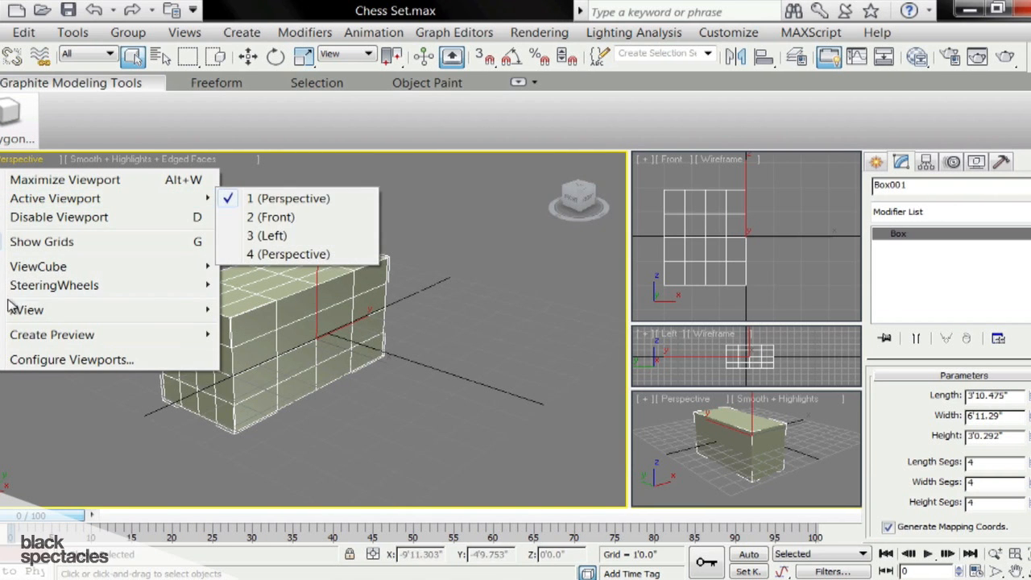
Step: Turn on Show Statistics in Active View in Viewport Configuration's Statistics tab
left_click(71, 359)
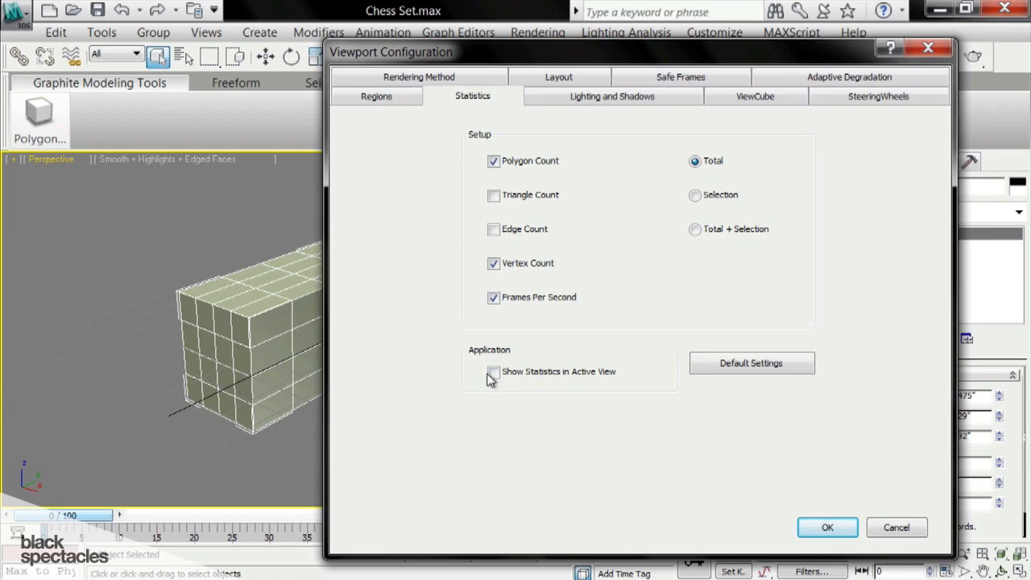
left_click(492, 371)
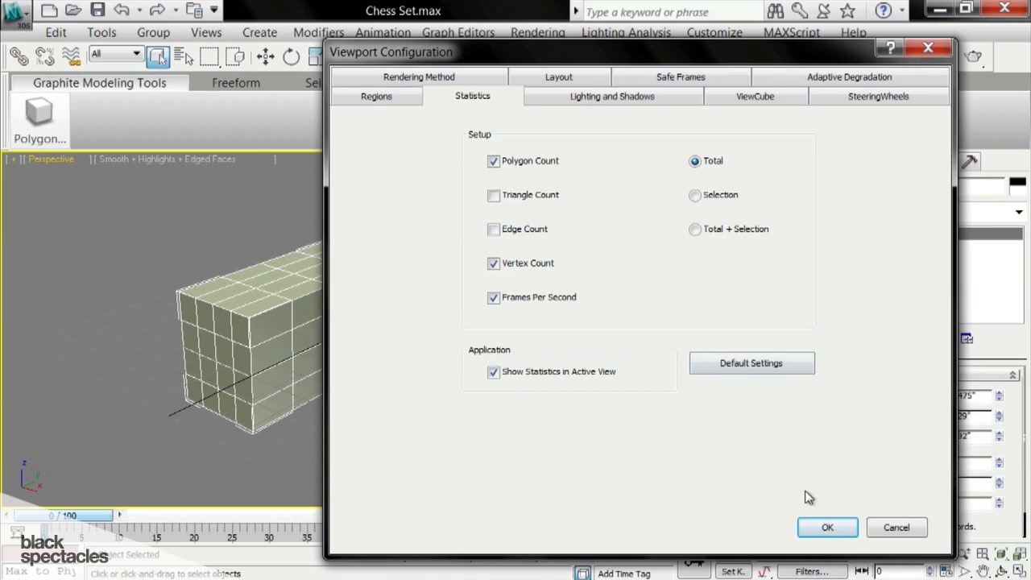
left_click(828, 526)
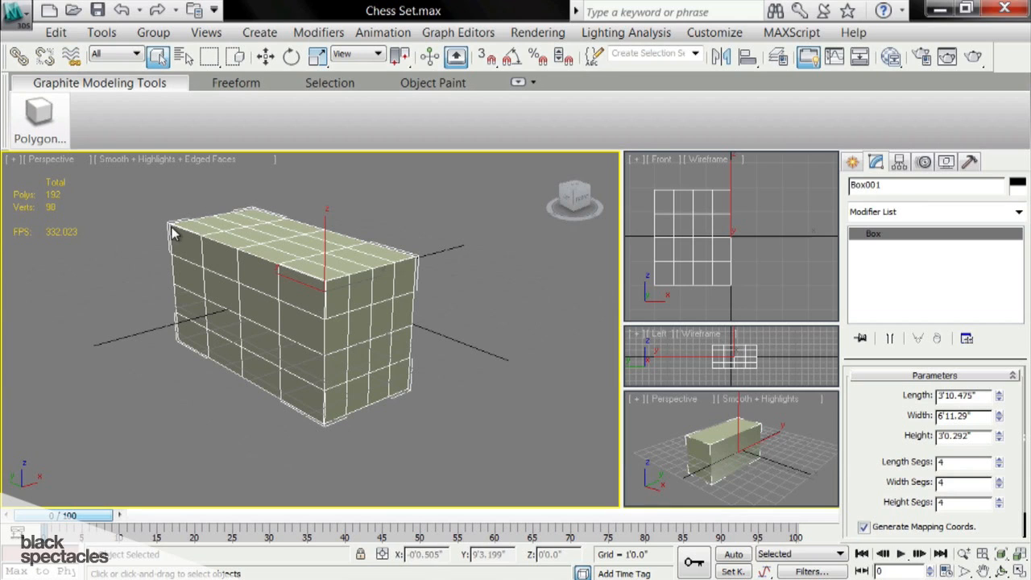
mouse_move(306, 272)
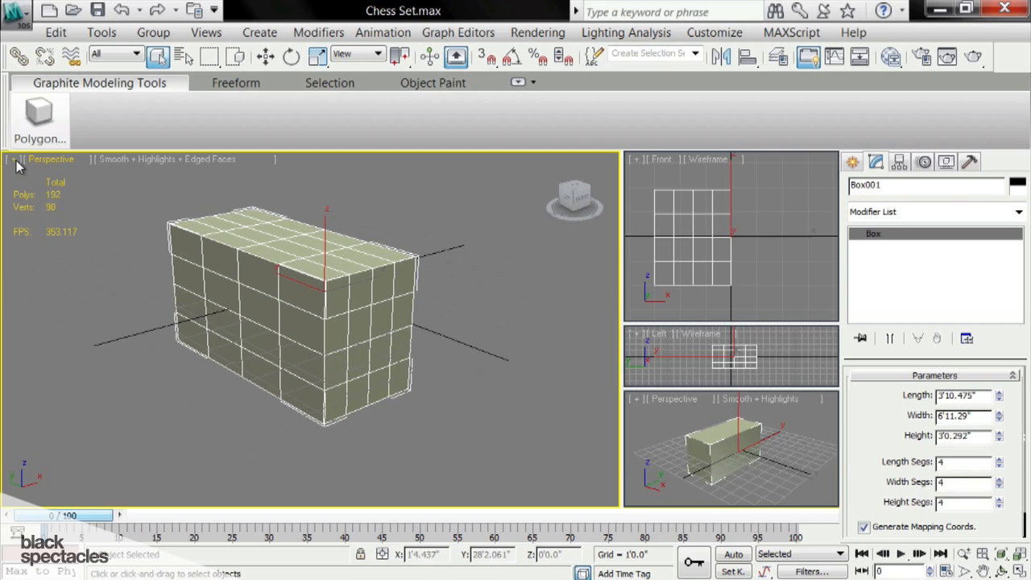
mouse_move(193, 297)
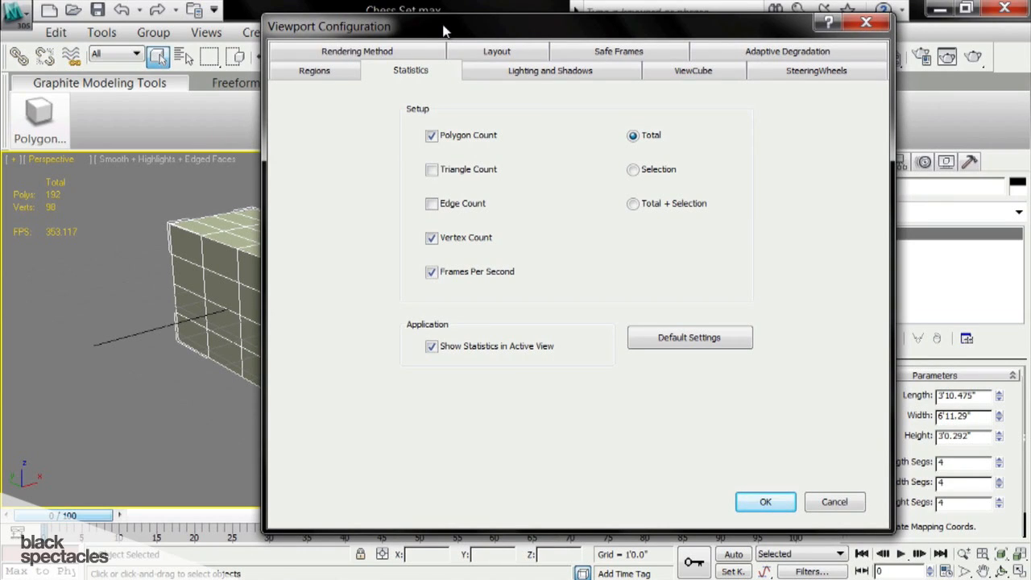
mouse_move(435, 73)
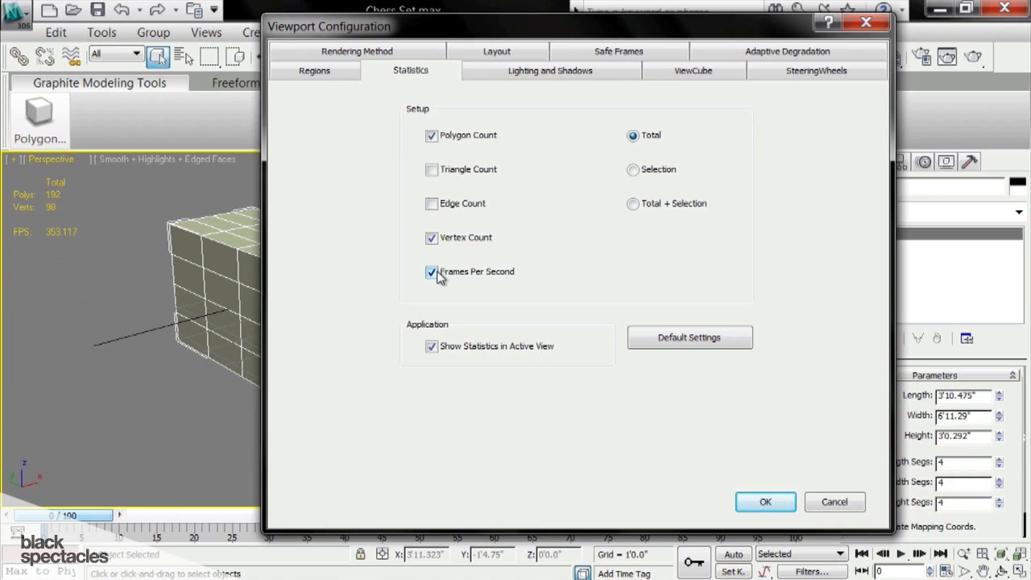
Step: Uncheck Frames Per Second and set statistics to Total + Selection
left_click(432, 273)
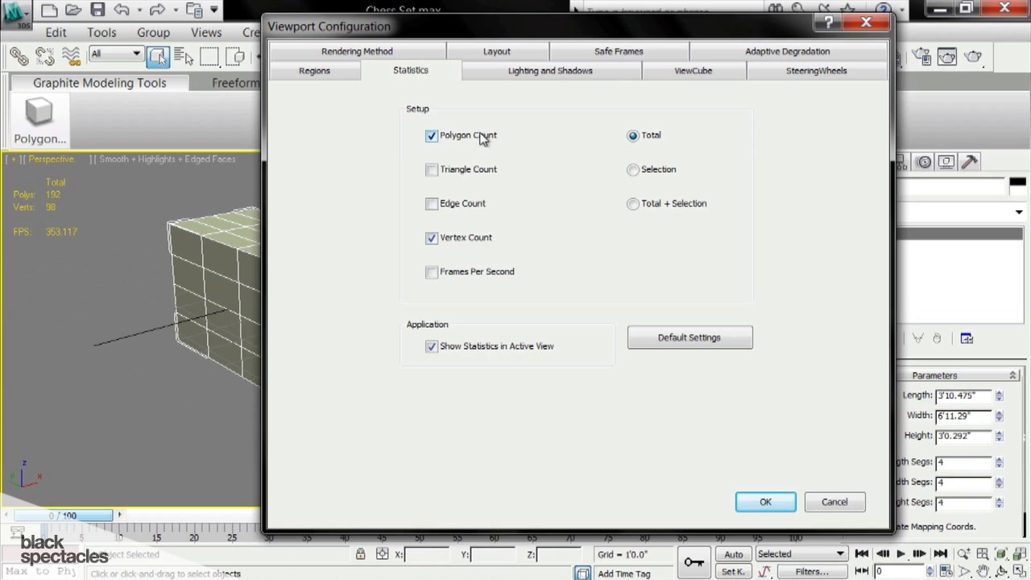
mouse_move(634, 236)
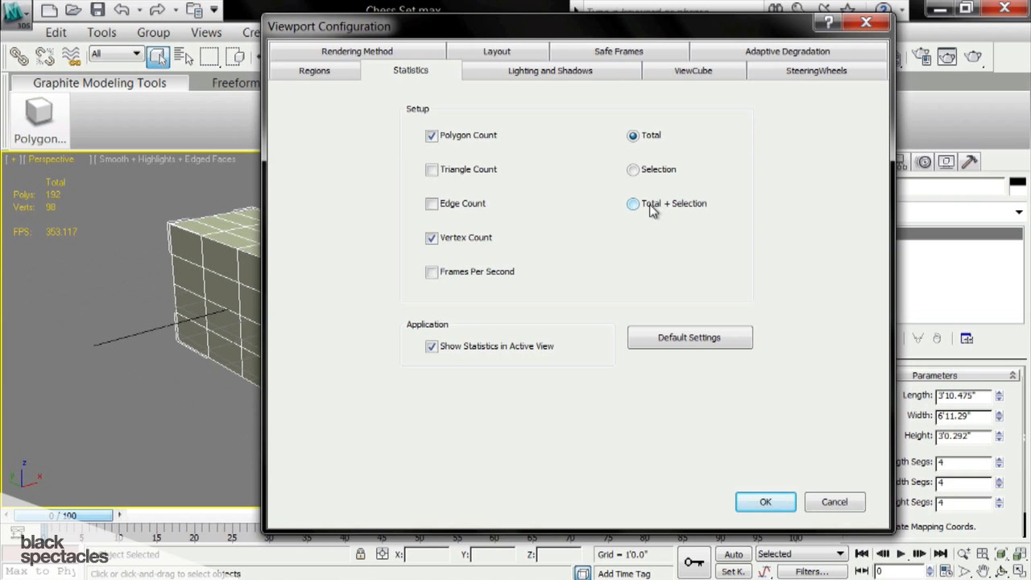
left_click(633, 203)
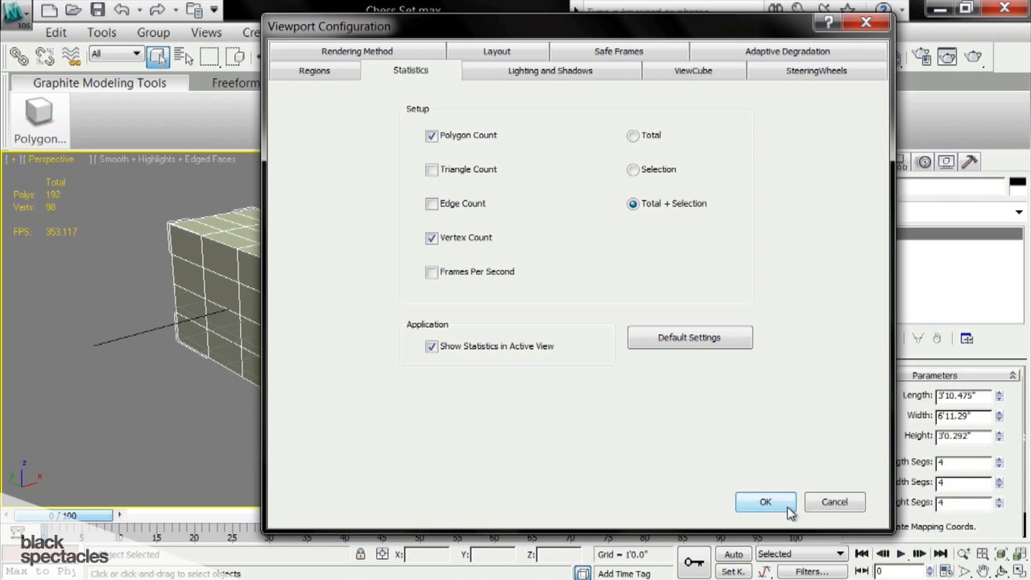
left_click(764, 502)
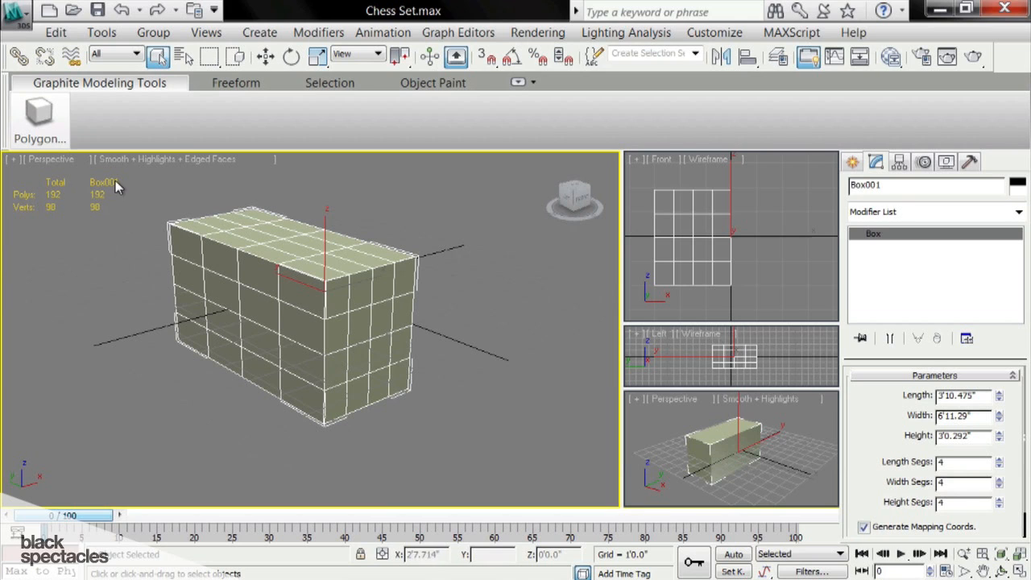
mouse_move(505, 224)
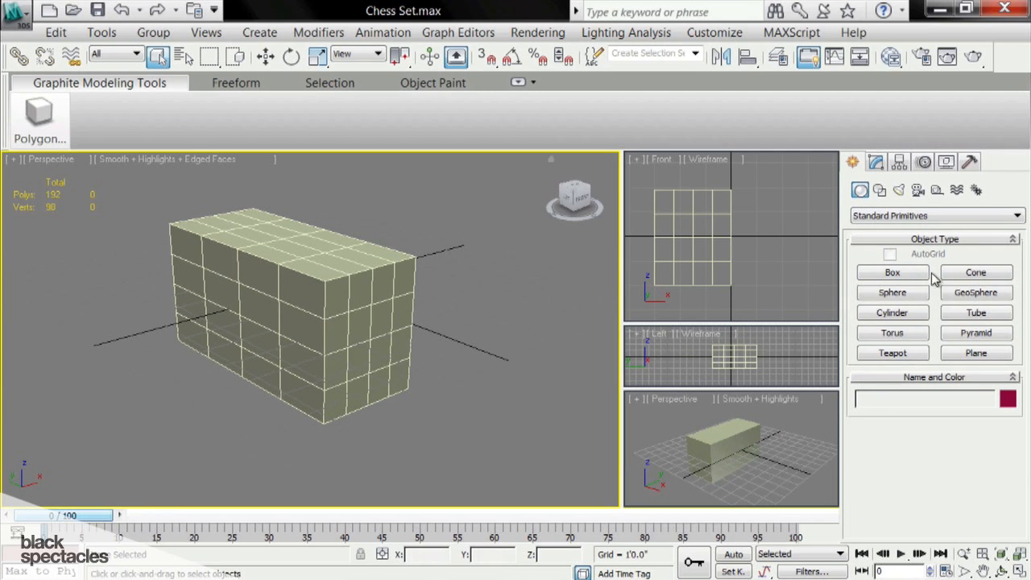
Step: Draw Sphere001 to the right of the box in the Perspective viewport
left_click(892, 293)
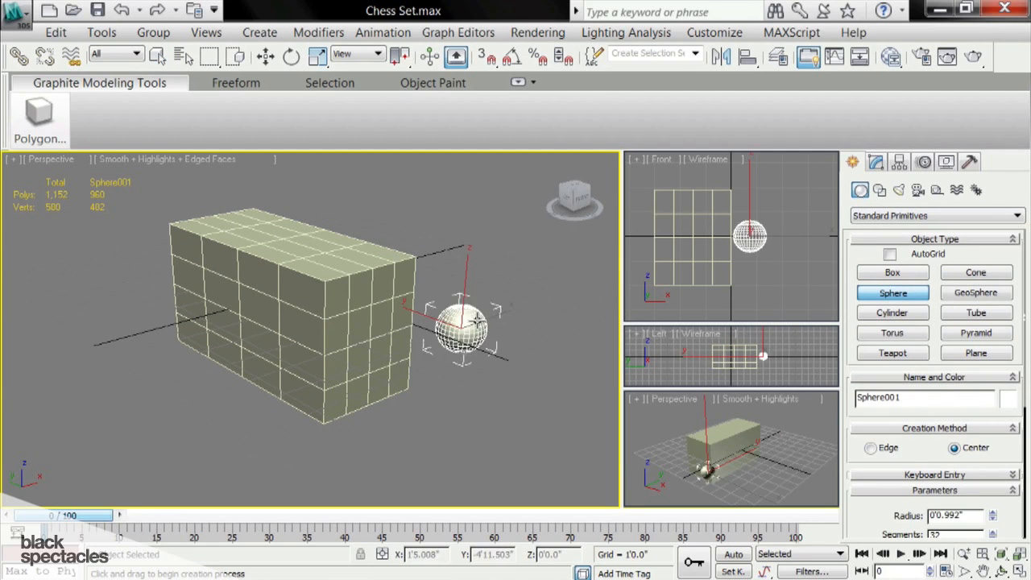
left_click_drag(463, 326, 491, 310)
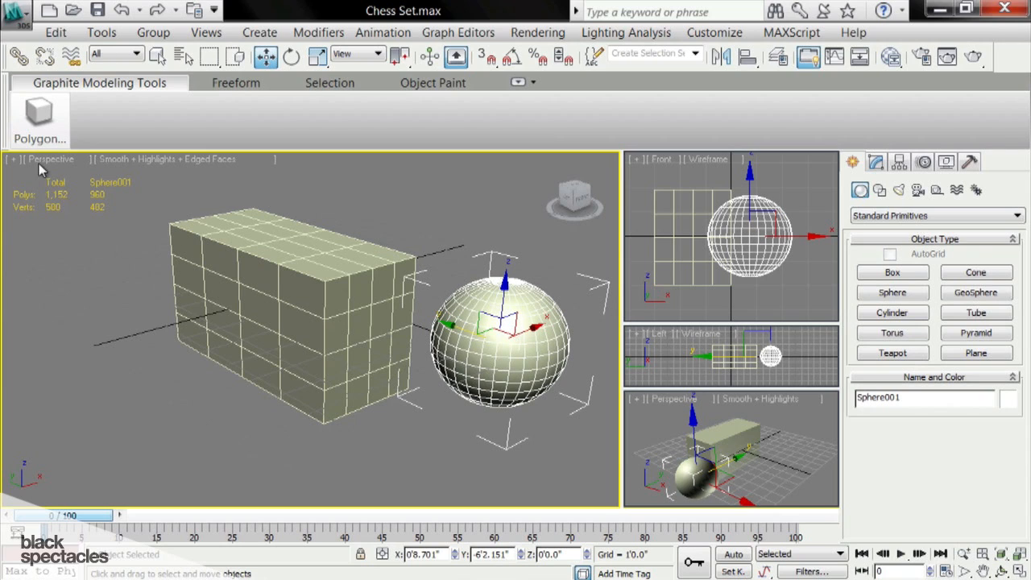
mouse_move(52, 186)
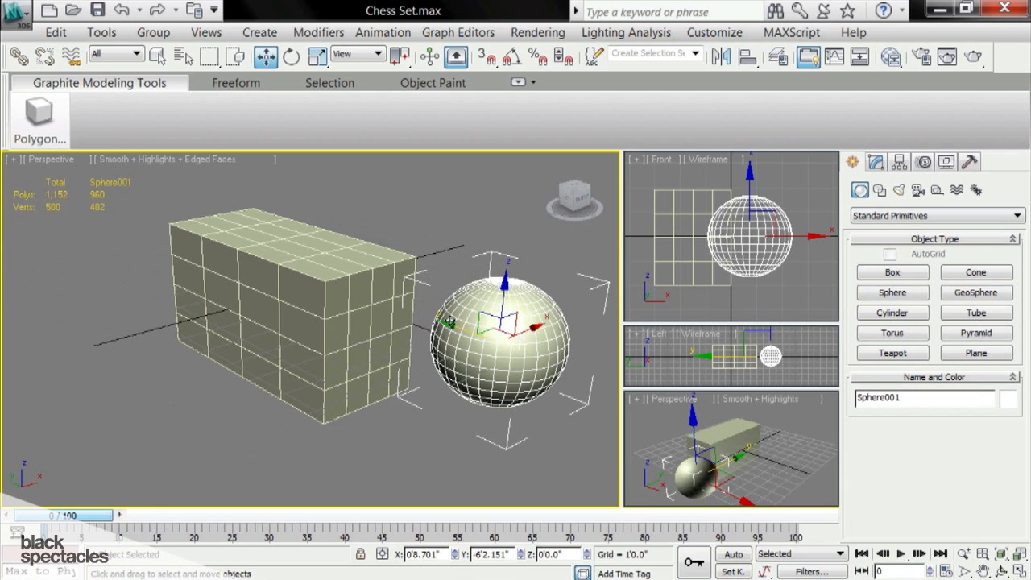
mouse_move(494, 300)
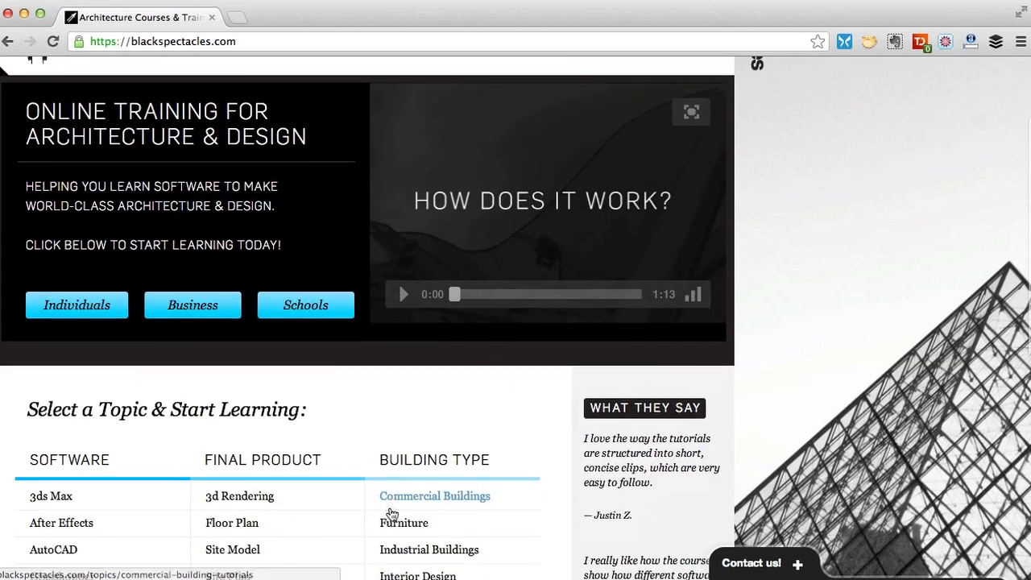
Step: Go to the Photoshop topic and open the Rendering Production Pt 3 course
scroll("down", 3)
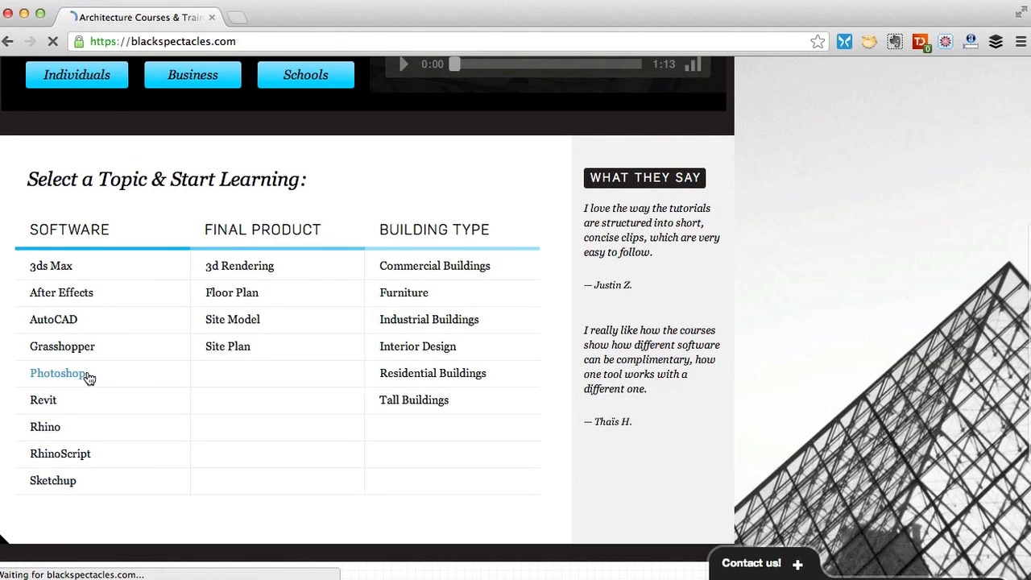
left_click(56, 373)
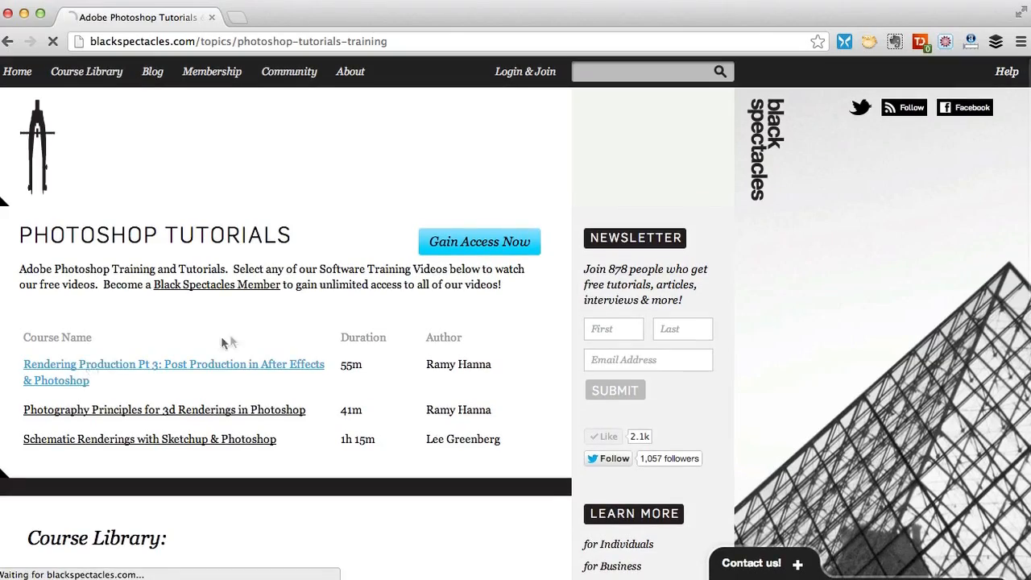
left_click(173, 364)
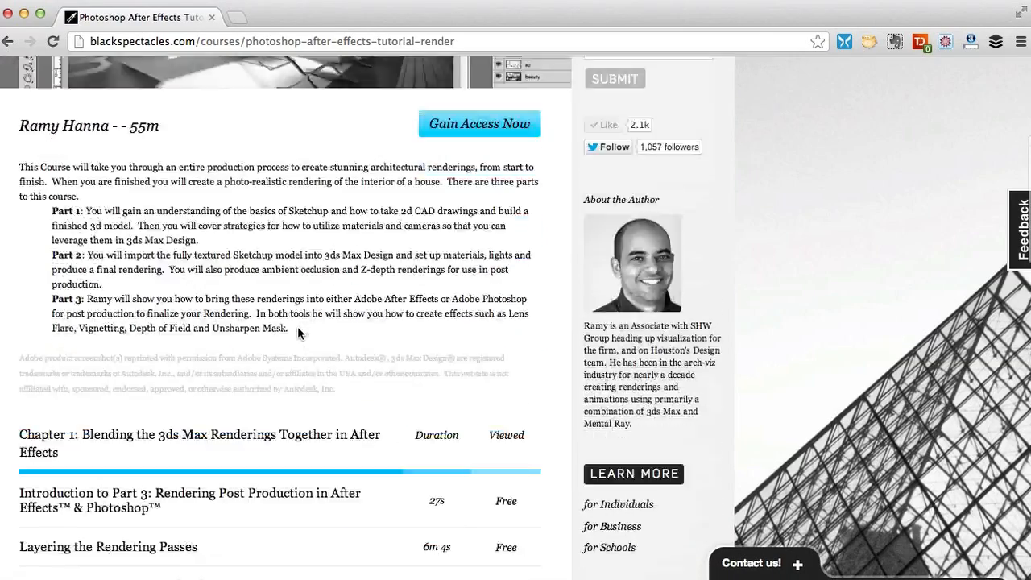
Step: Play the 'Bringing the Passes into Photoshop' lesson
scroll("down", 3)
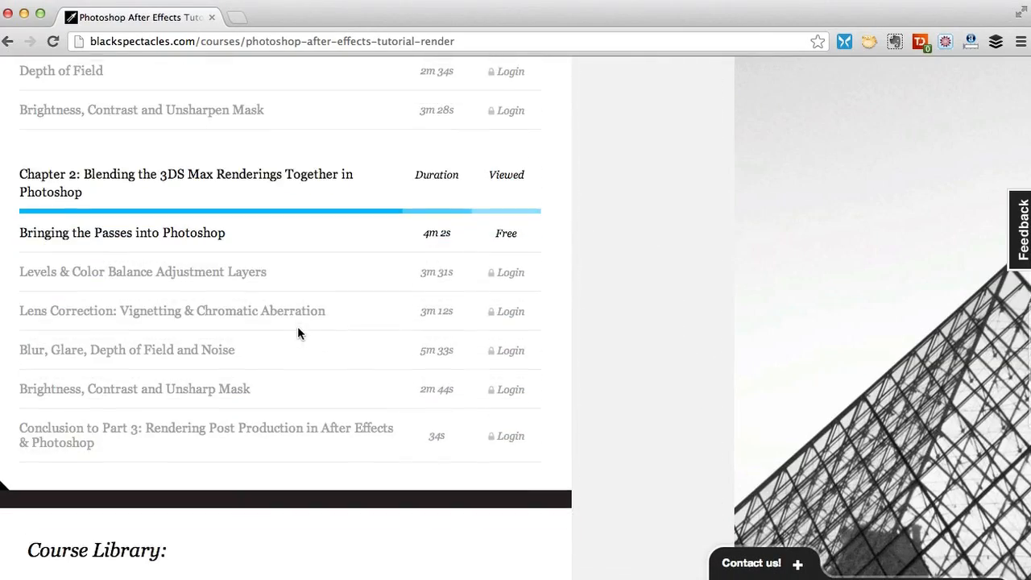
left_click(122, 233)
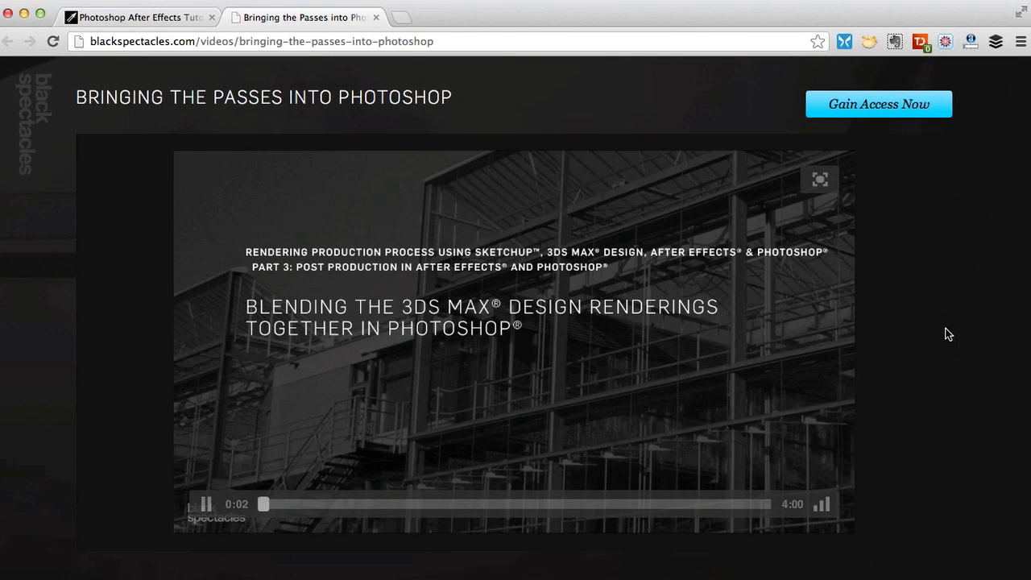